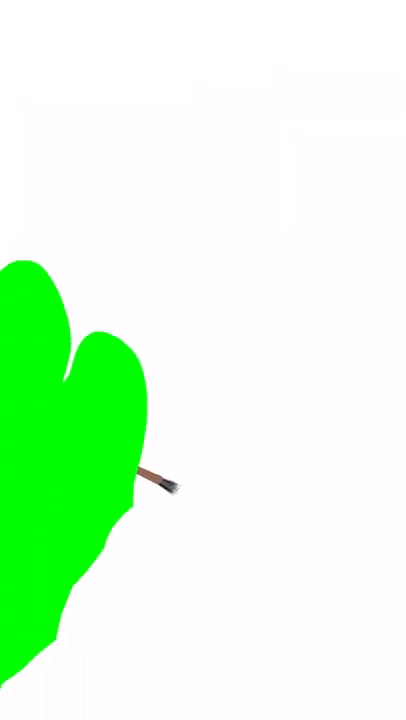
pyautogui.moveTo(180, 490); pyautogui.dragTo(190, 225)
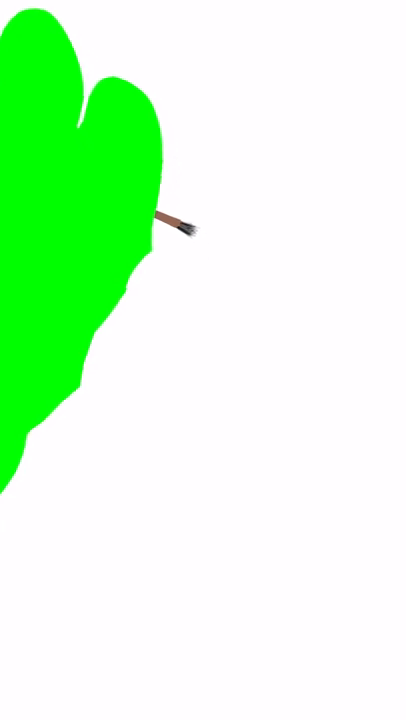